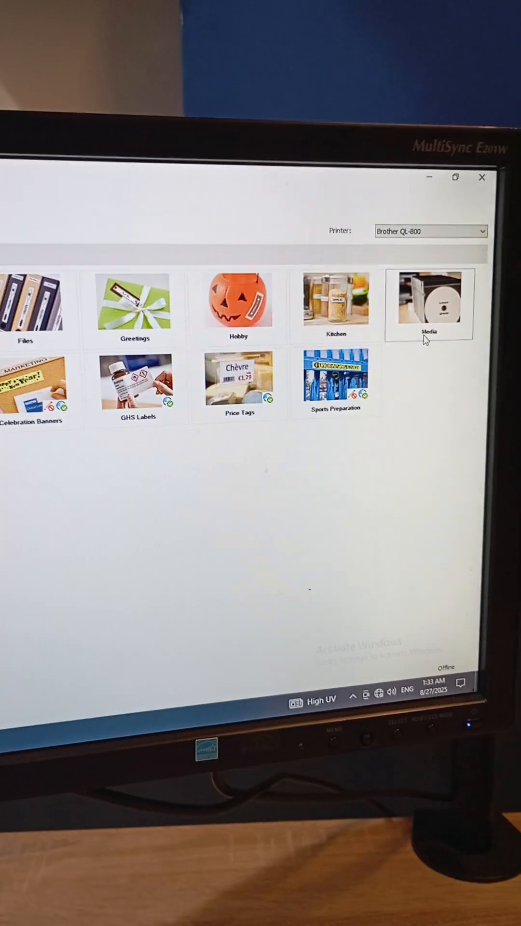
Open the saved InMotion d.o.o. Sarajevo address label from the Media templates
left_click(430, 231)
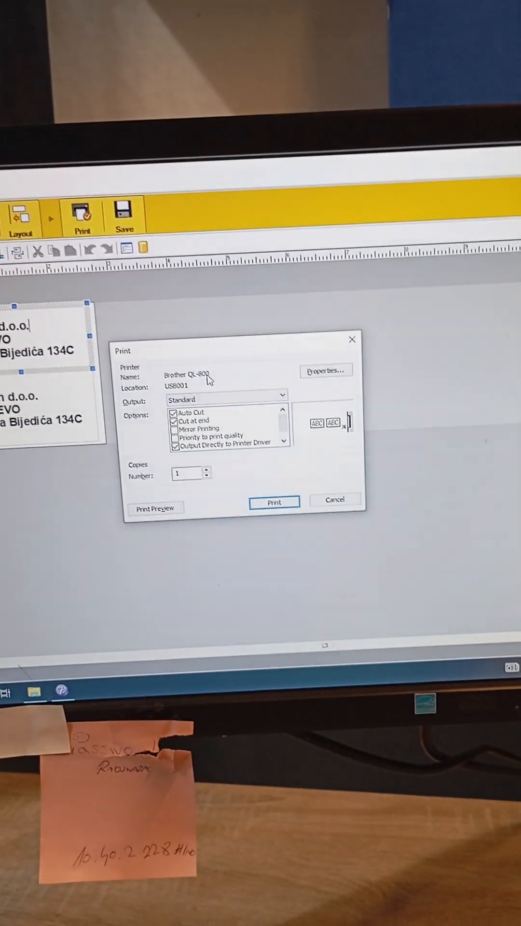
Open the Brother QL-800 printer properties from the Print dialog
left_click(324, 370)
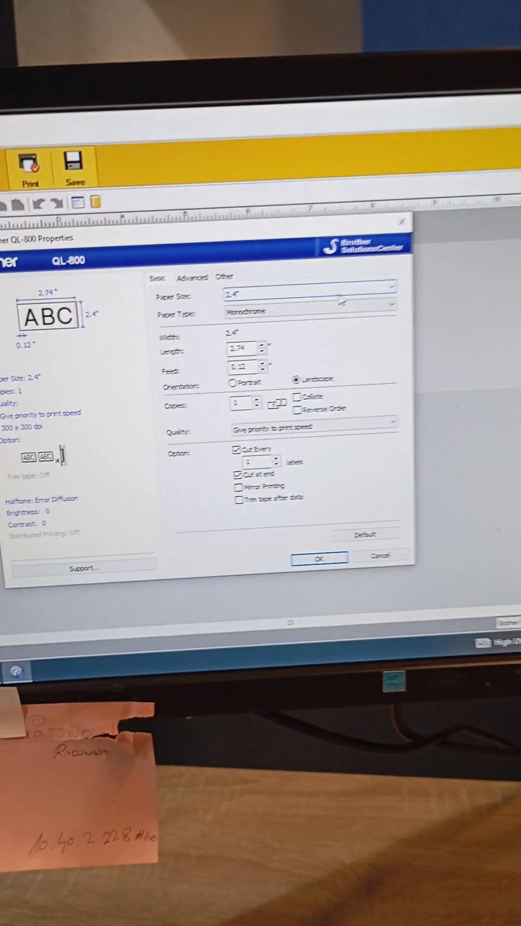
Keep the 2.4" paper size in the QL-800 properties and confirm with OK
left_click(390, 288)
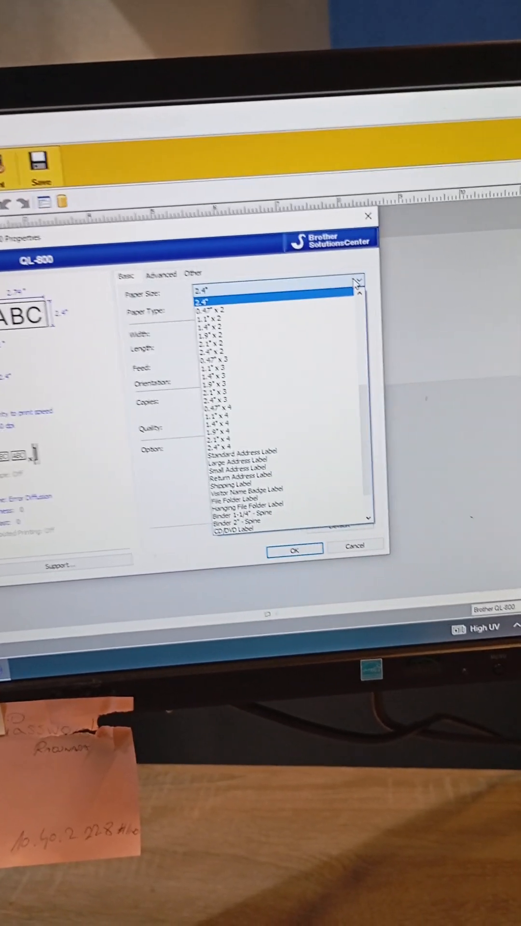
left_click(216, 298)
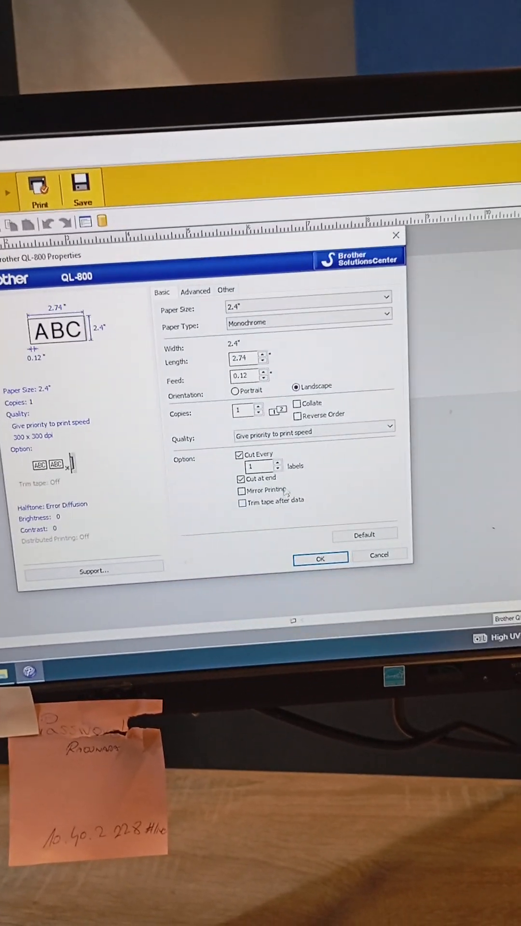
left_click(192, 289)
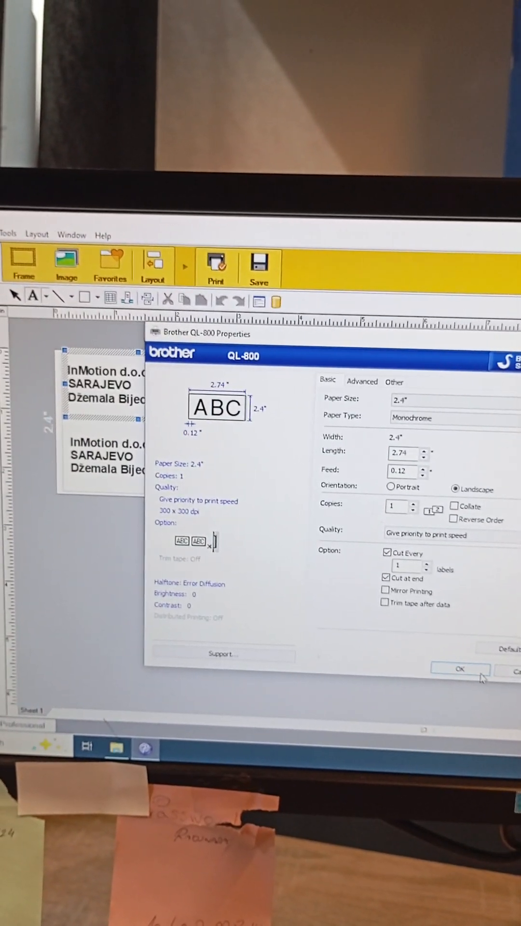
left_click(460, 668)
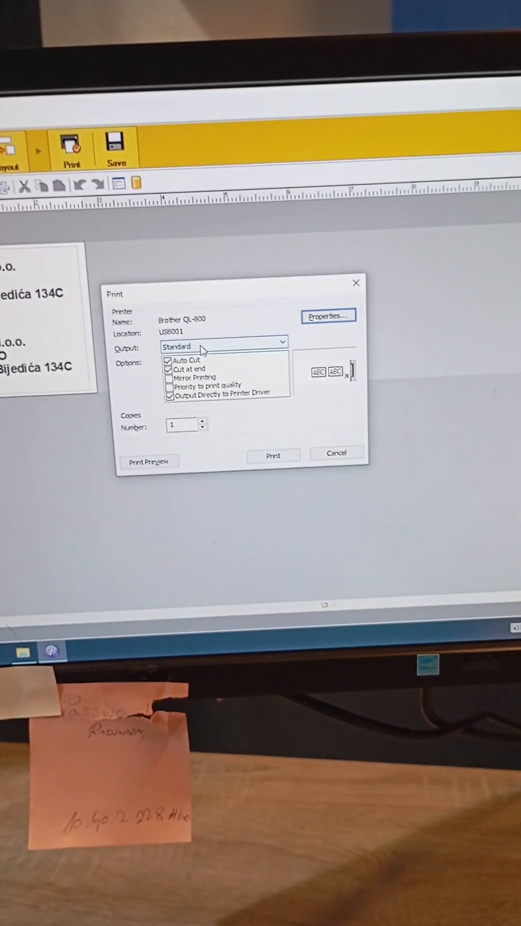
Open the Print dialog's output quality list showing Standard and High Resolution
left_click(224, 346)
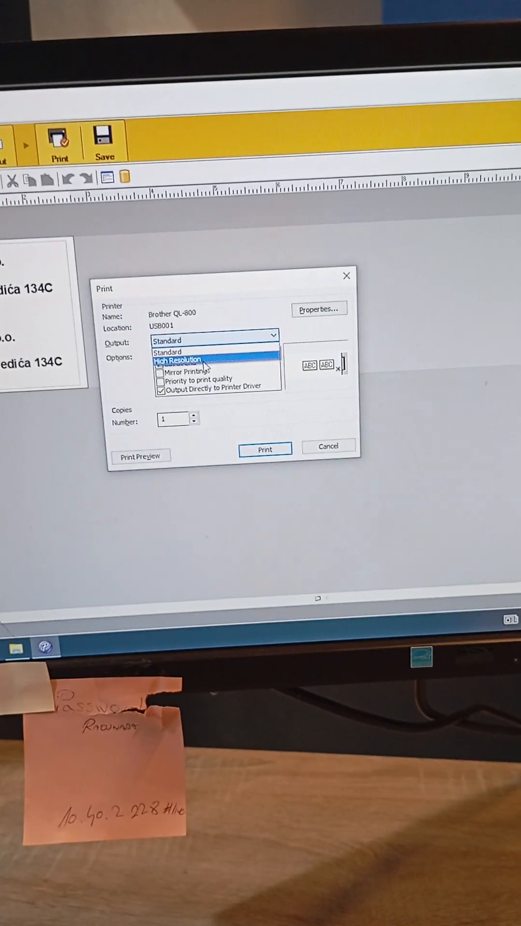